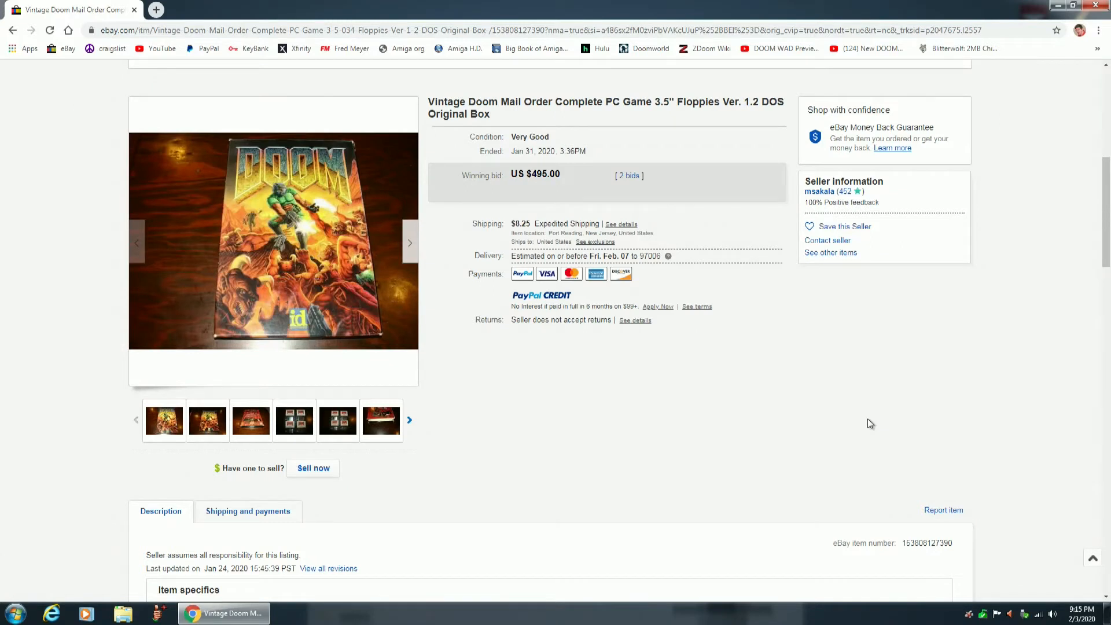
{"action": "mouse_move", "coordinate": [583, 208]}
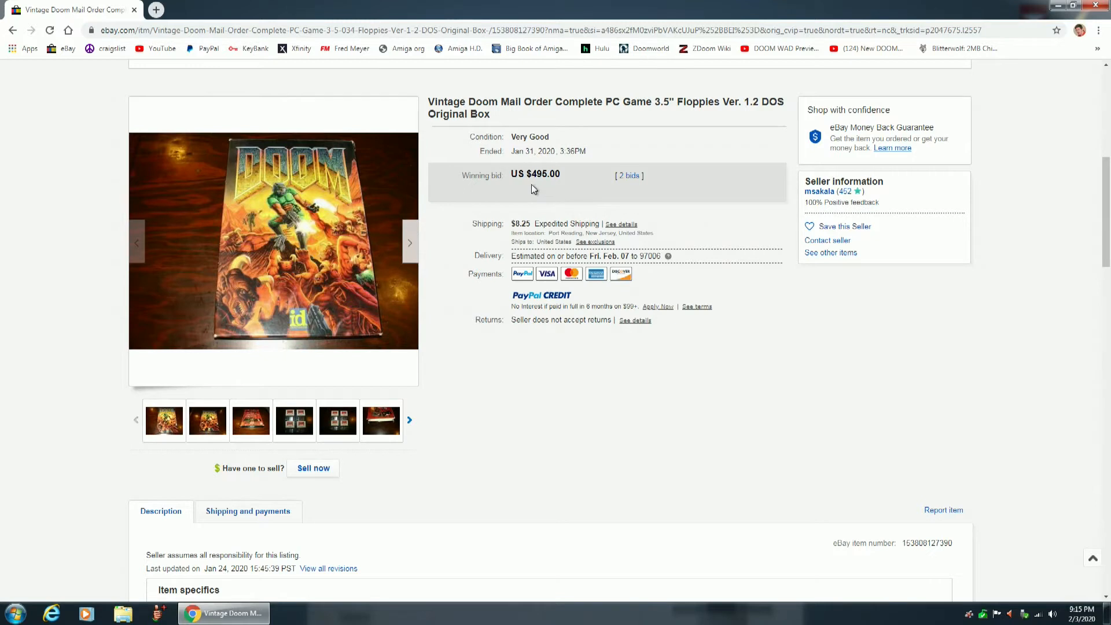
{"action": "mouse_move", "coordinate": [556, 190]}
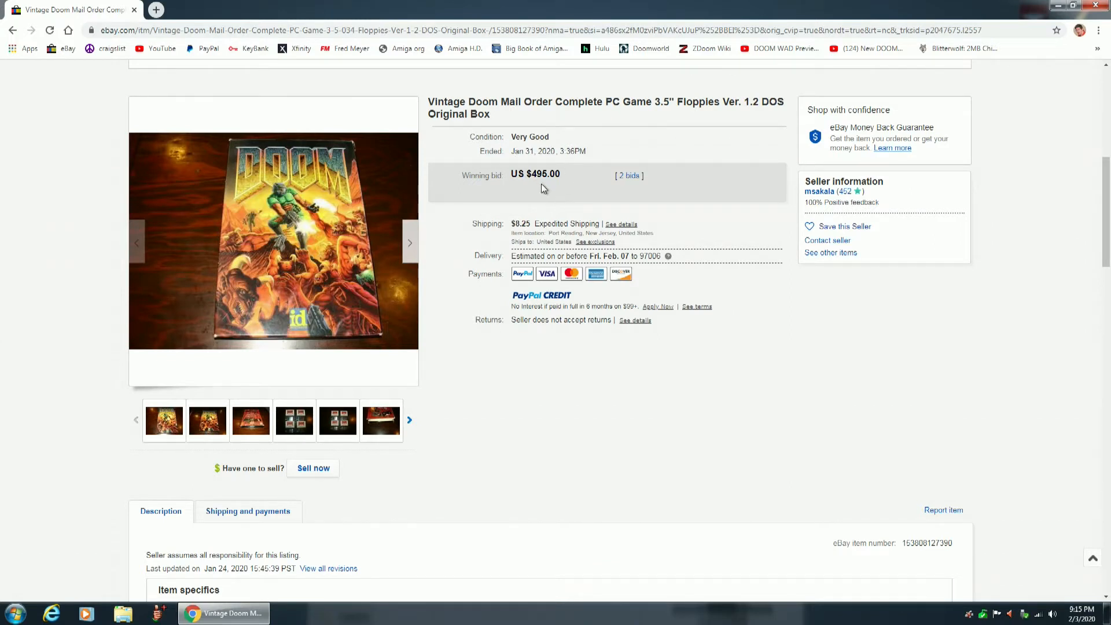
{"action": "mouse_move", "coordinate": [708, 420]}
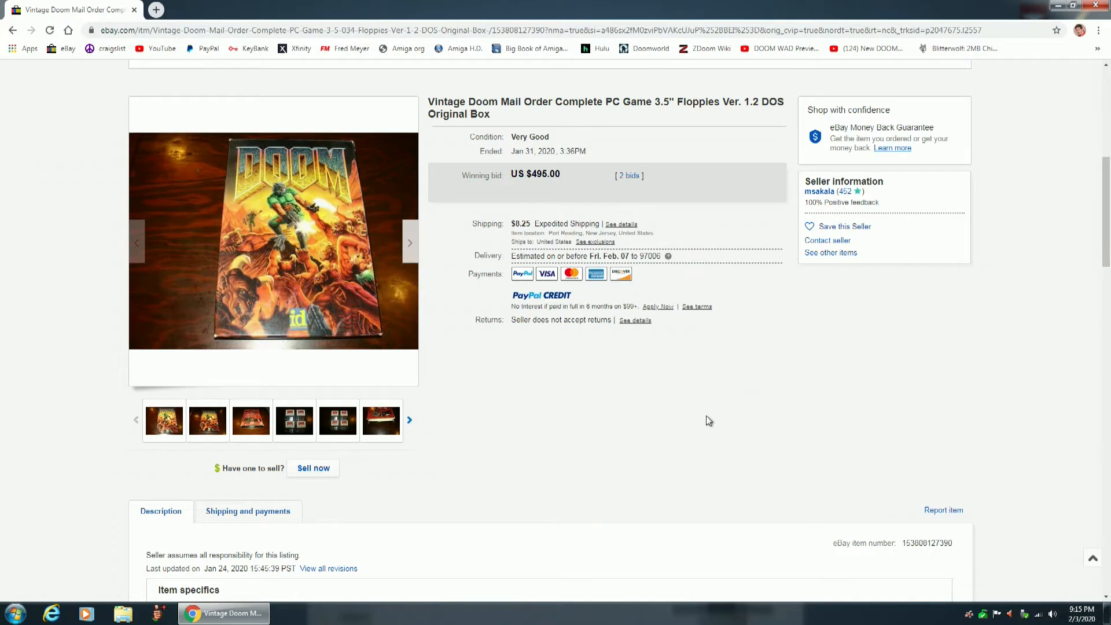
{"action": "mouse_move", "coordinate": [708, 407]}
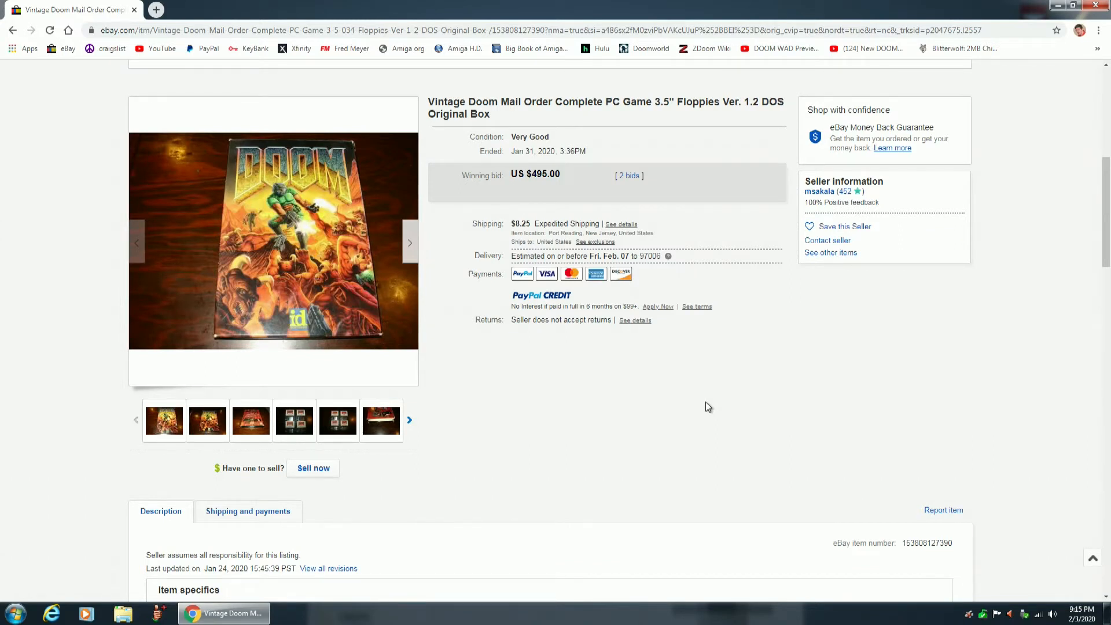
- Enlarge the listing photos and page through the box front angle to the box back
{"action": "left_click", "coordinate": [273, 240]}
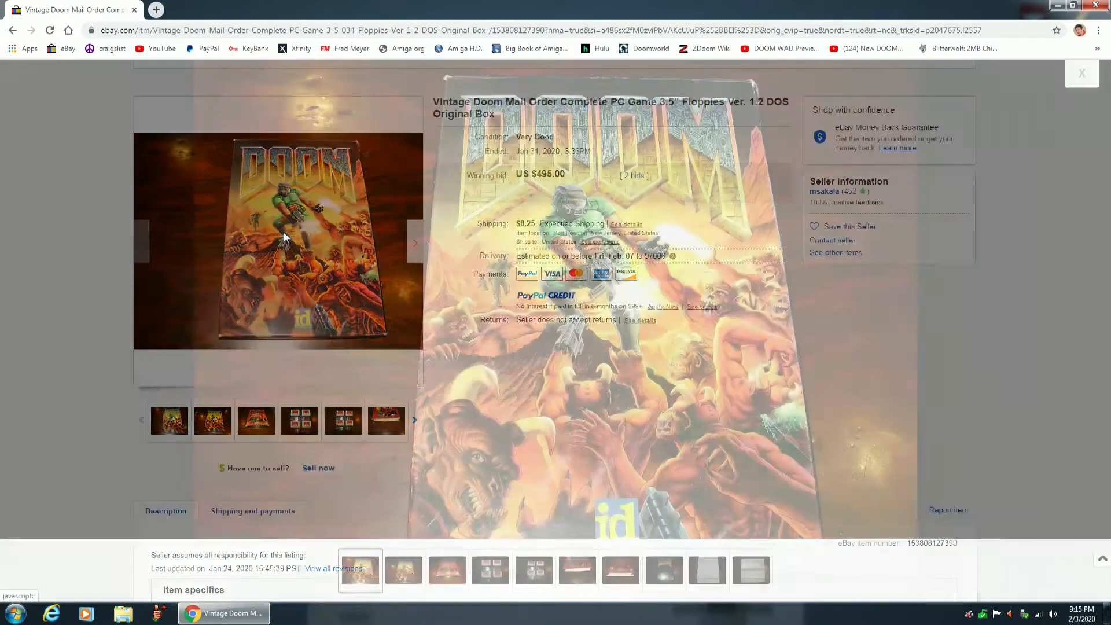
{"action": "left_click", "coordinate": [278, 238]}
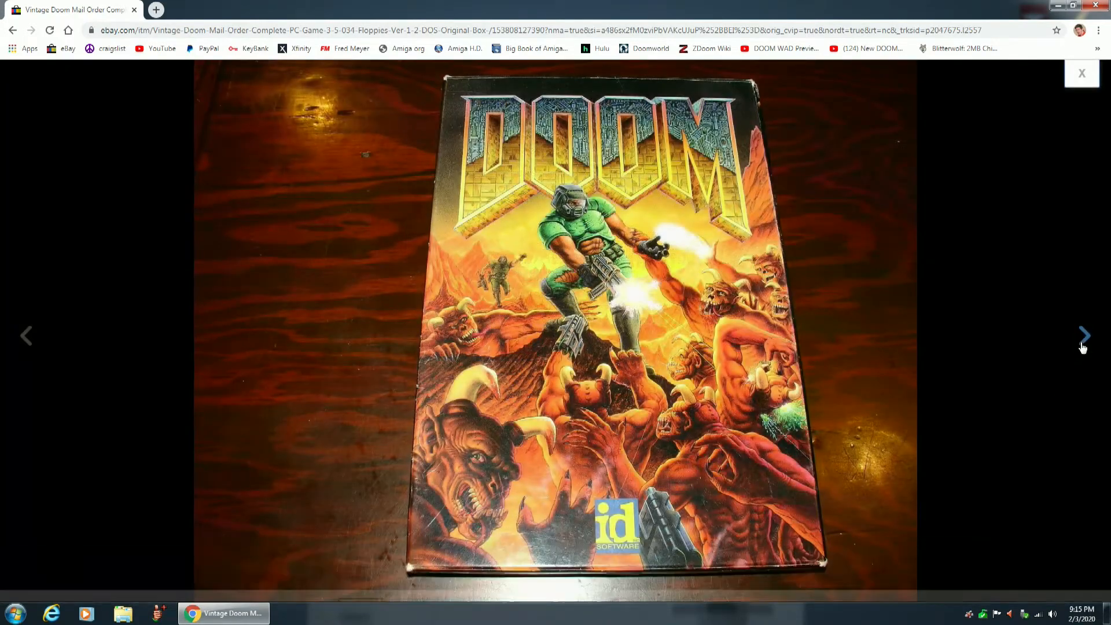
{"action": "left_click", "coordinate": [1085, 336]}
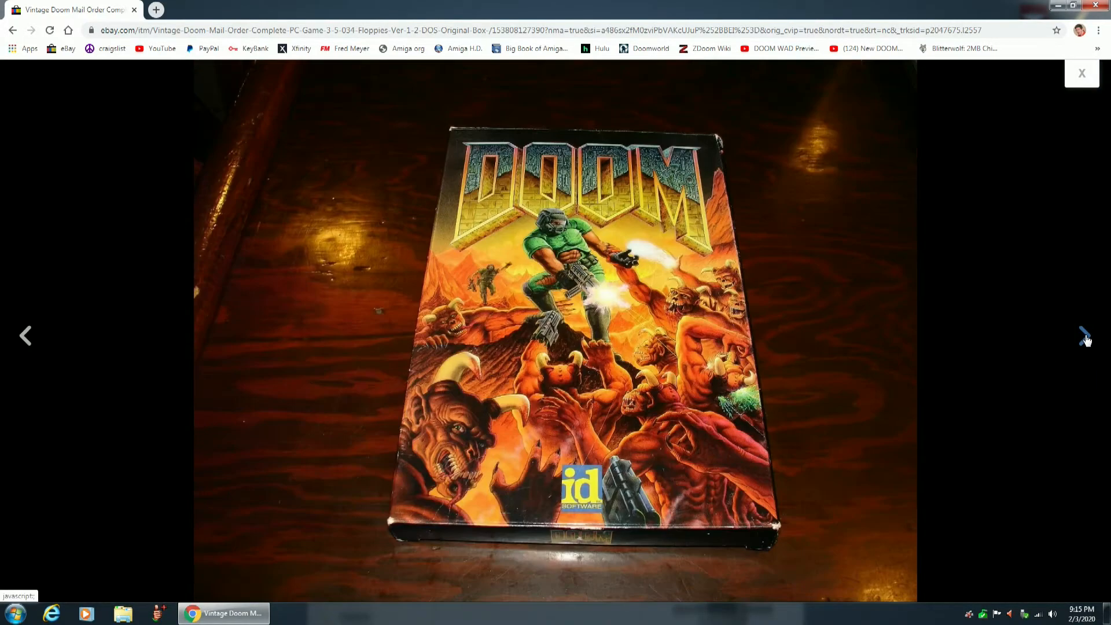
{"action": "left_click", "coordinate": [1085, 335]}
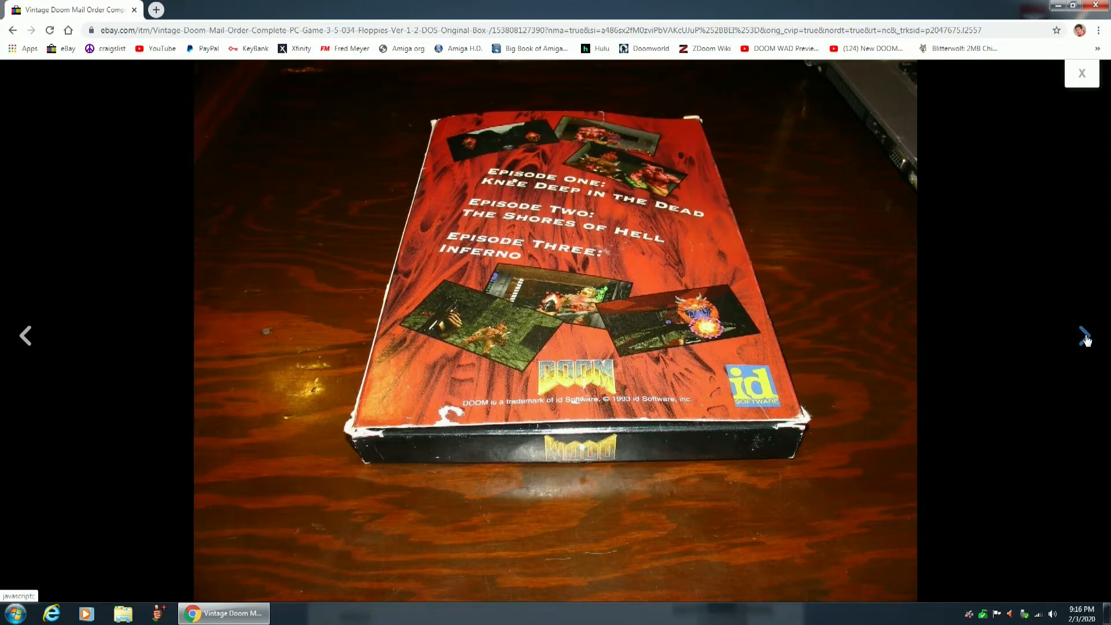
- Continue through the floppy disk photos and box edges to the DOOM manual cover
{"action": "left_click", "coordinate": [1084, 336]}
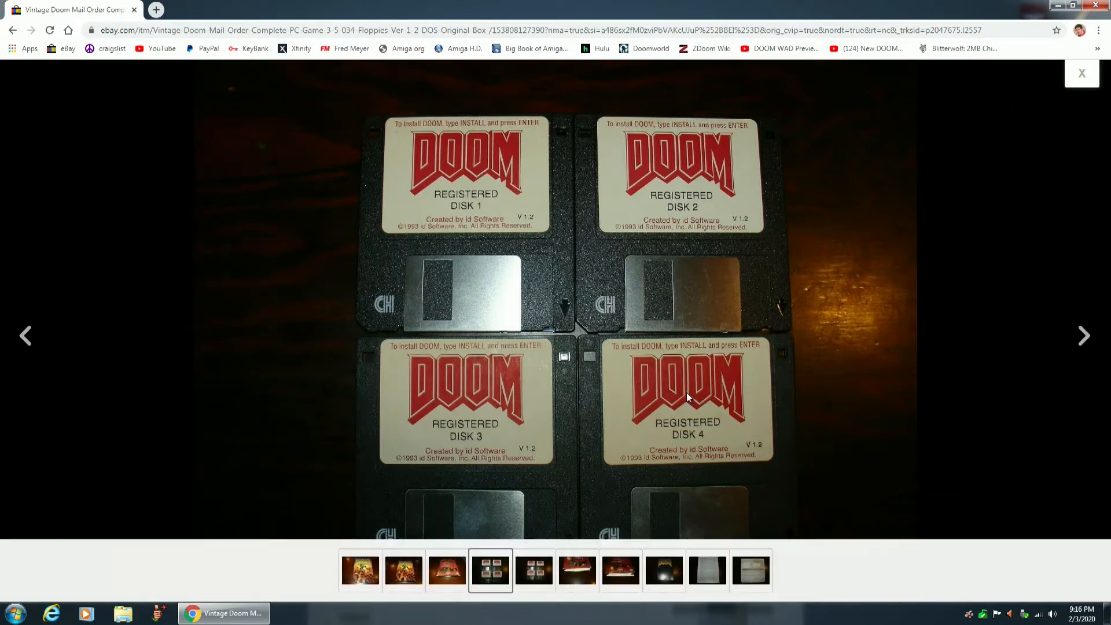
{"action": "mouse_move", "coordinate": [705, 425]}
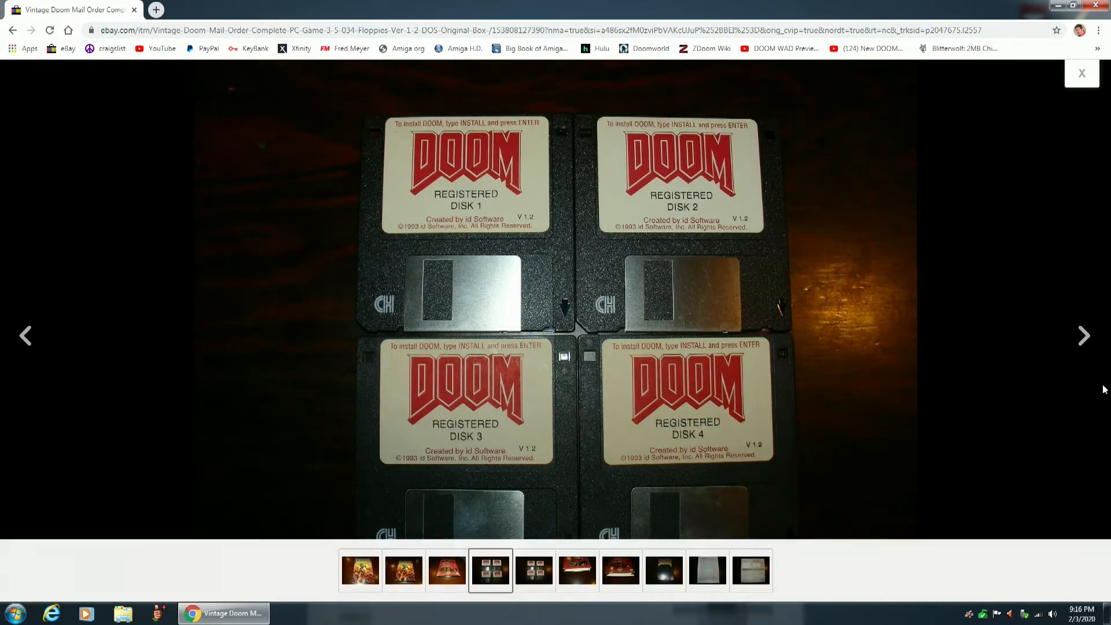
{"action": "left_click", "coordinate": [1083, 336]}
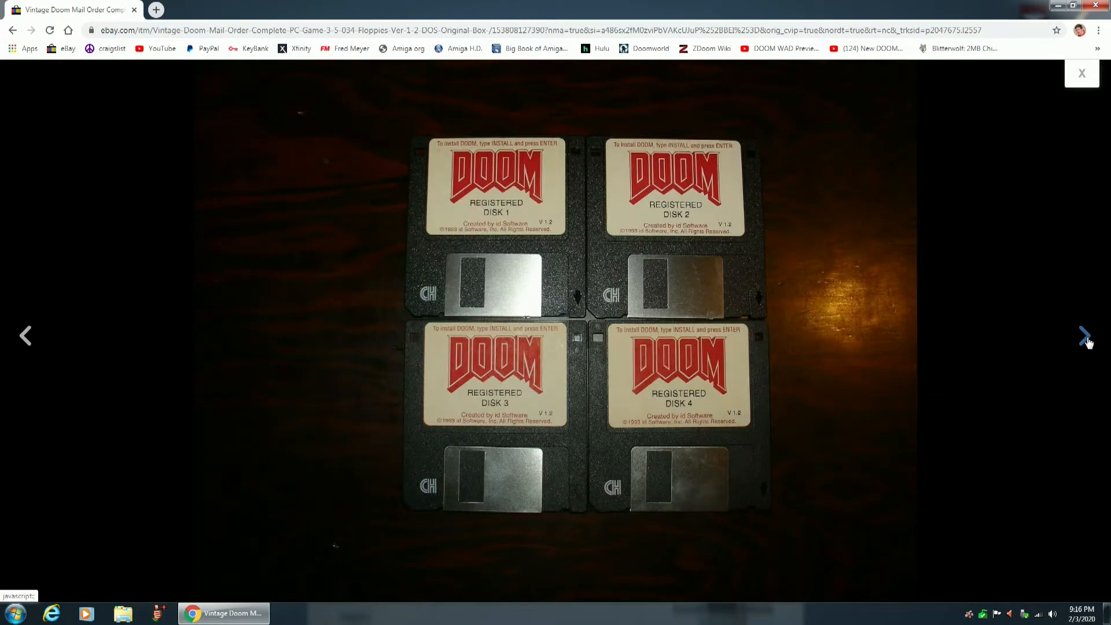
{"action": "left_click", "coordinate": [1083, 335]}
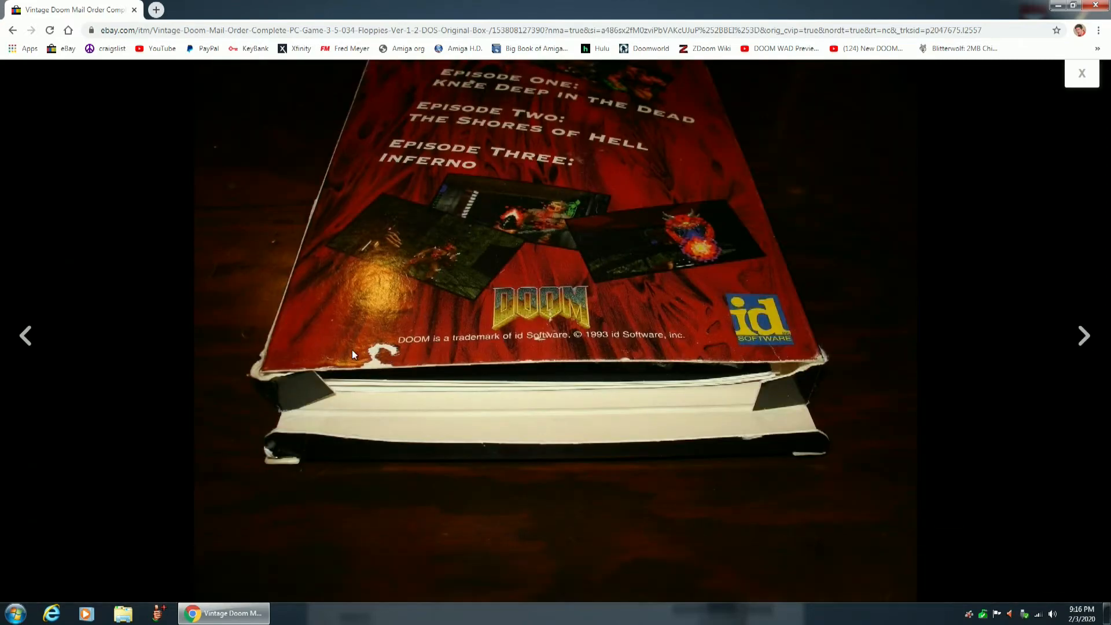
{"action": "mouse_move", "coordinate": [303, 305]}
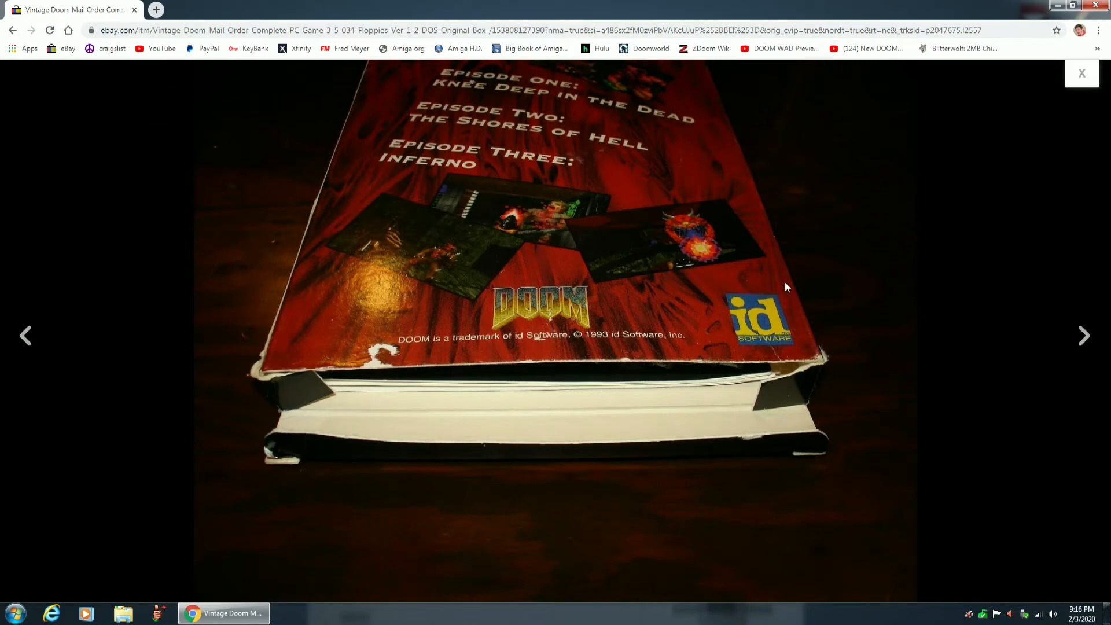
{"action": "mouse_move", "coordinate": [491, 208]}
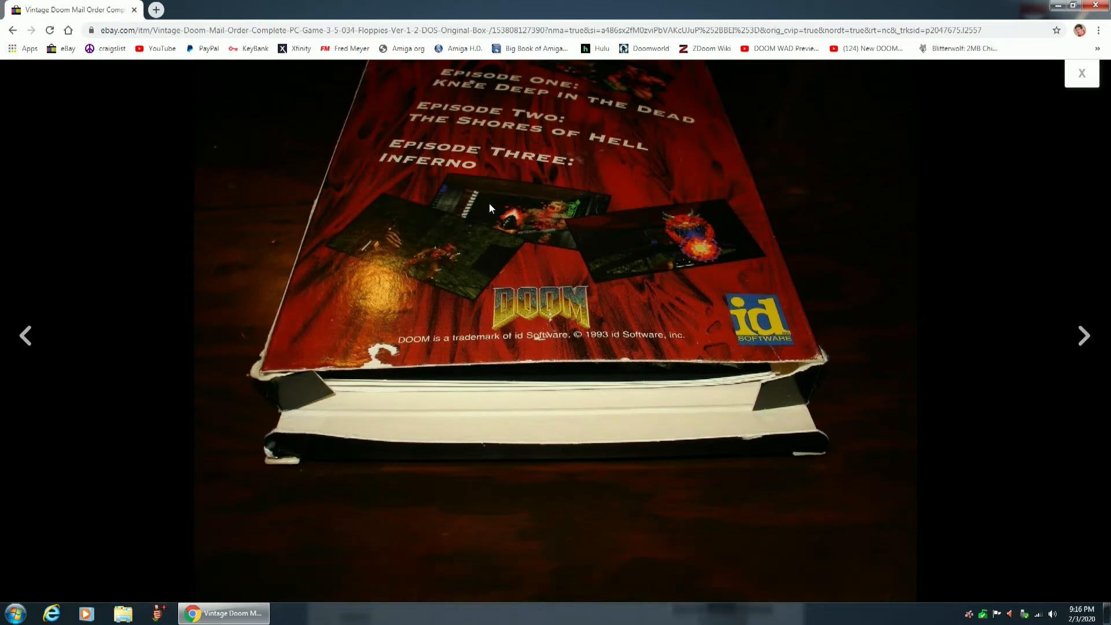
{"action": "mouse_move", "coordinate": [518, 218]}
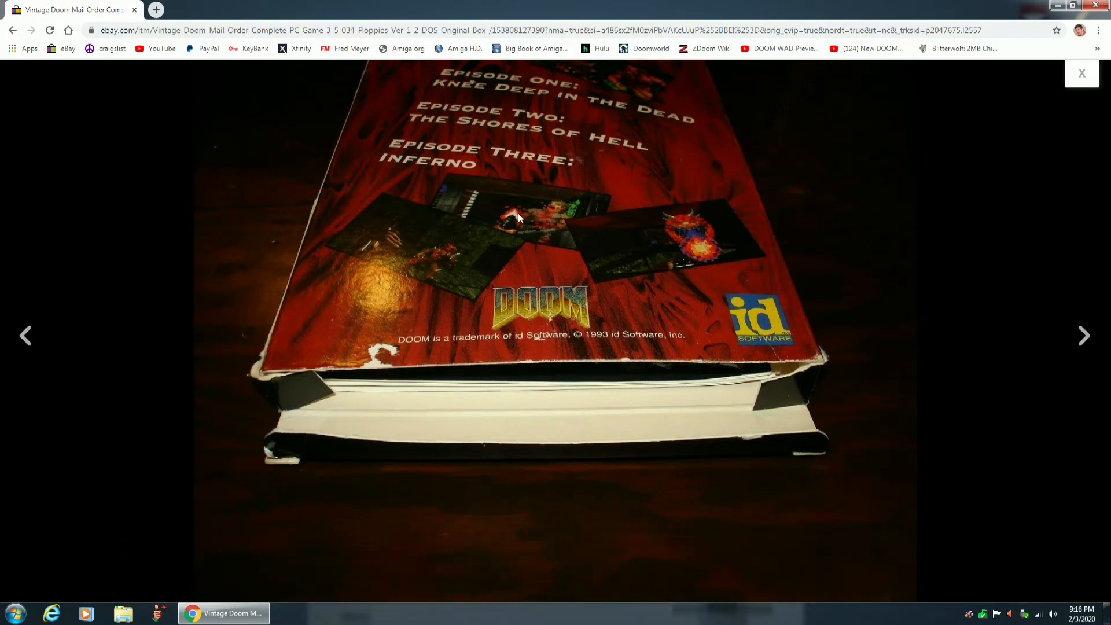
{"action": "mouse_move", "coordinate": [531, 237]}
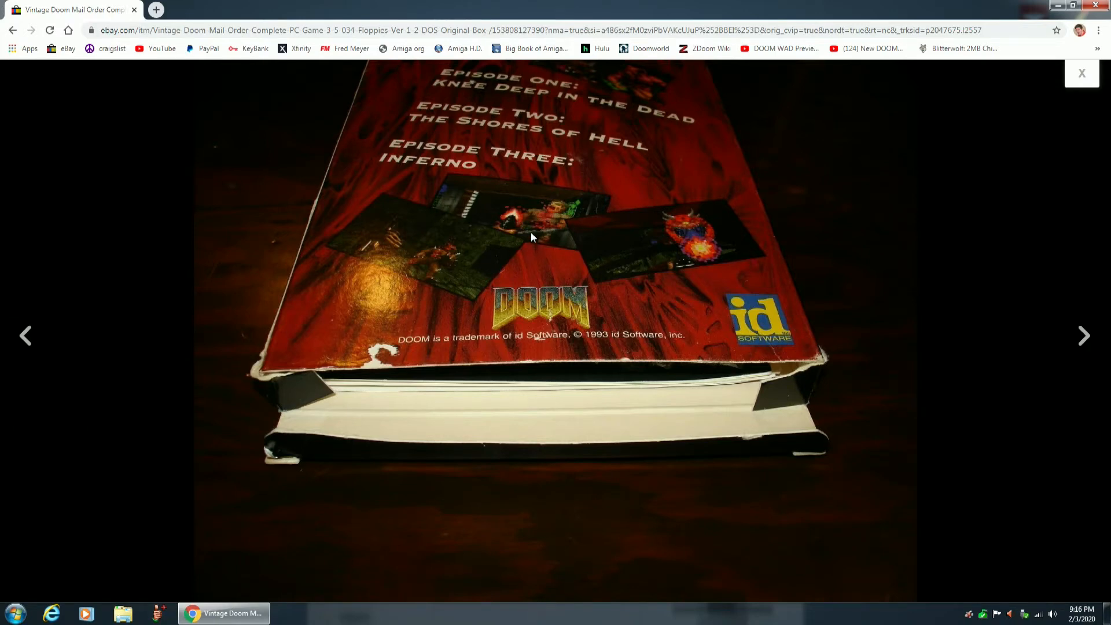
{"action": "mouse_move", "coordinate": [1094, 342]}
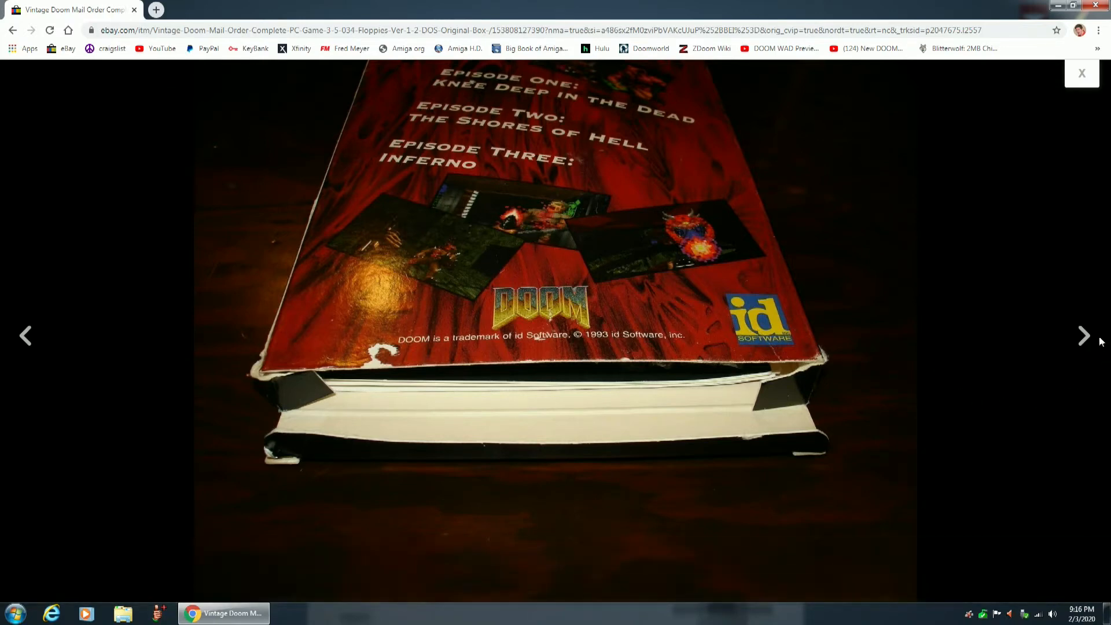
{"action": "left_click", "coordinate": [1084, 335]}
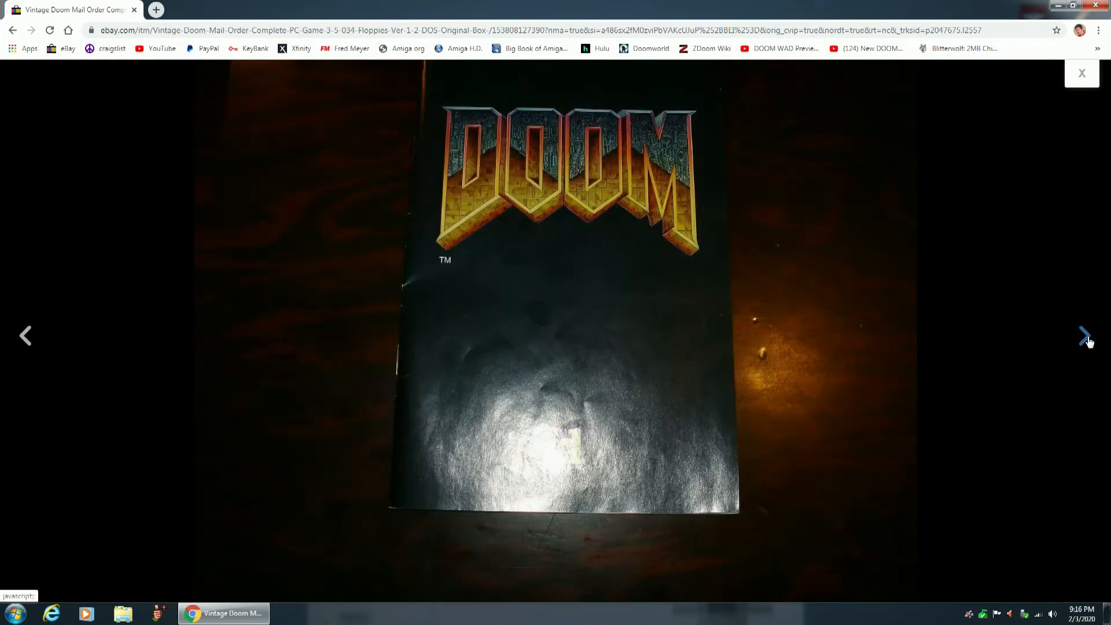
- View the Doom addendum page, then step back past the manual and box back to the box front
{"action": "left_click", "coordinate": [1083, 335]}
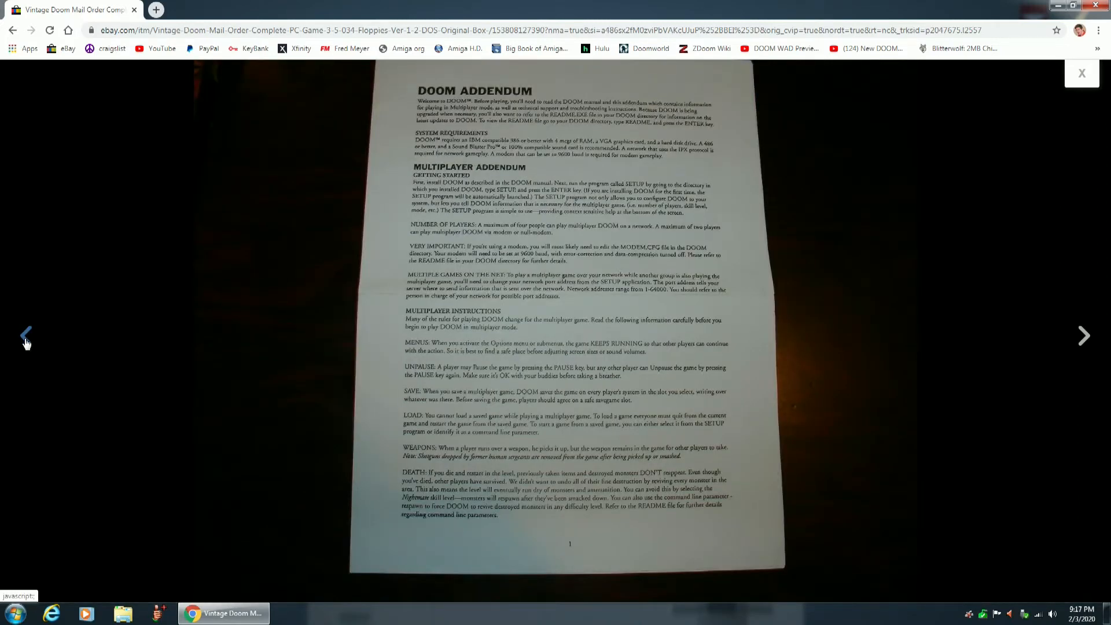
{"action": "left_click", "coordinate": [25, 336]}
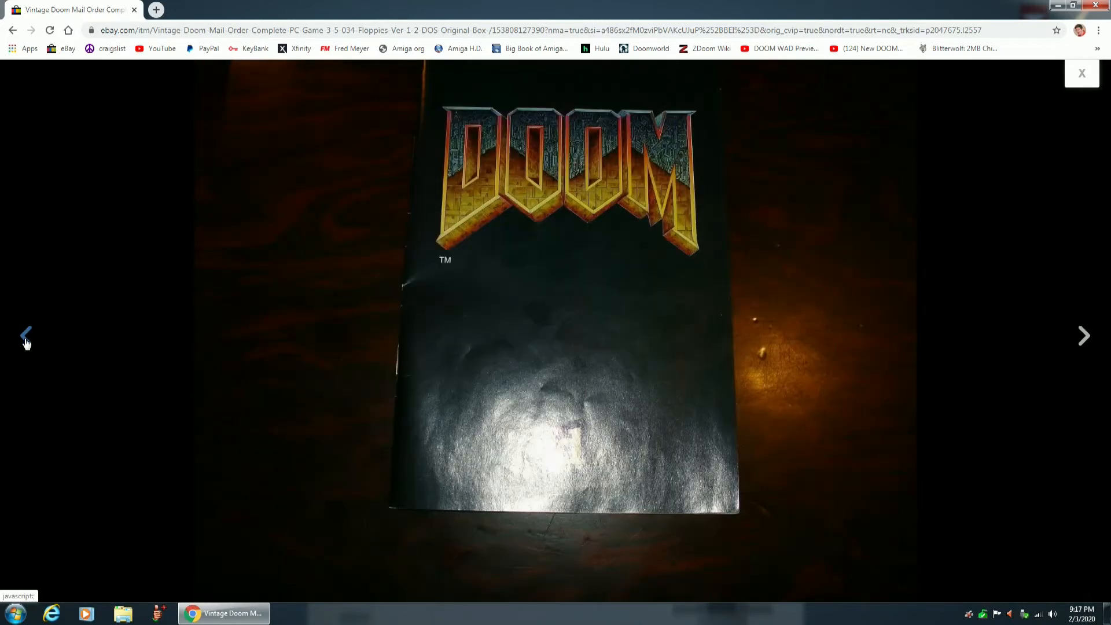
{"action": "left_click", "coordinate": [1083, 335]}
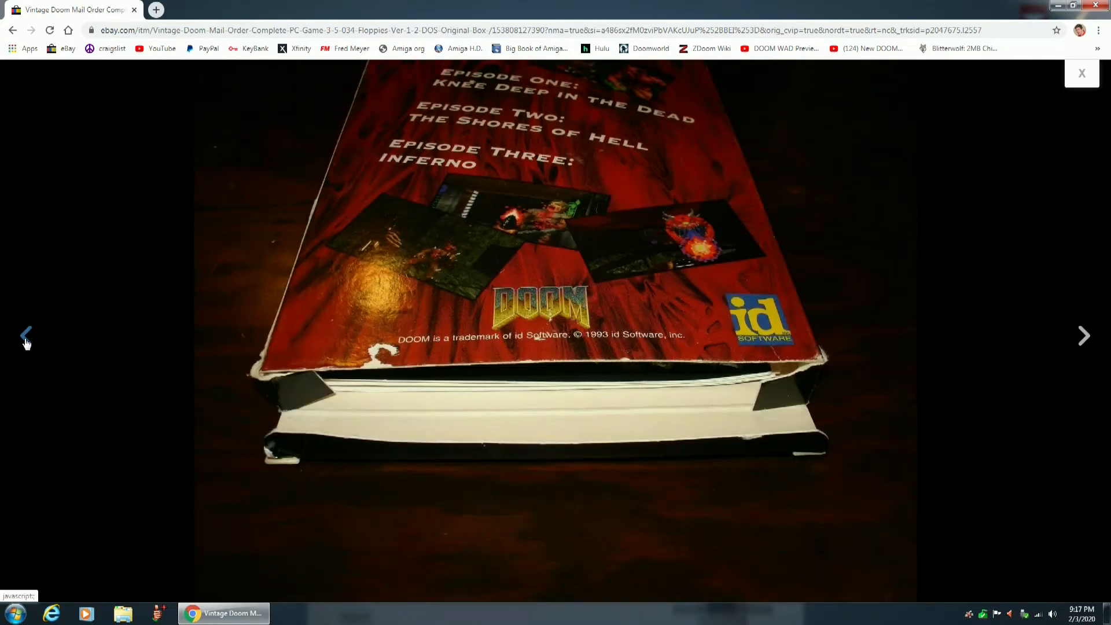
{"action": "left_click", "coordinate": [1083, 335]}
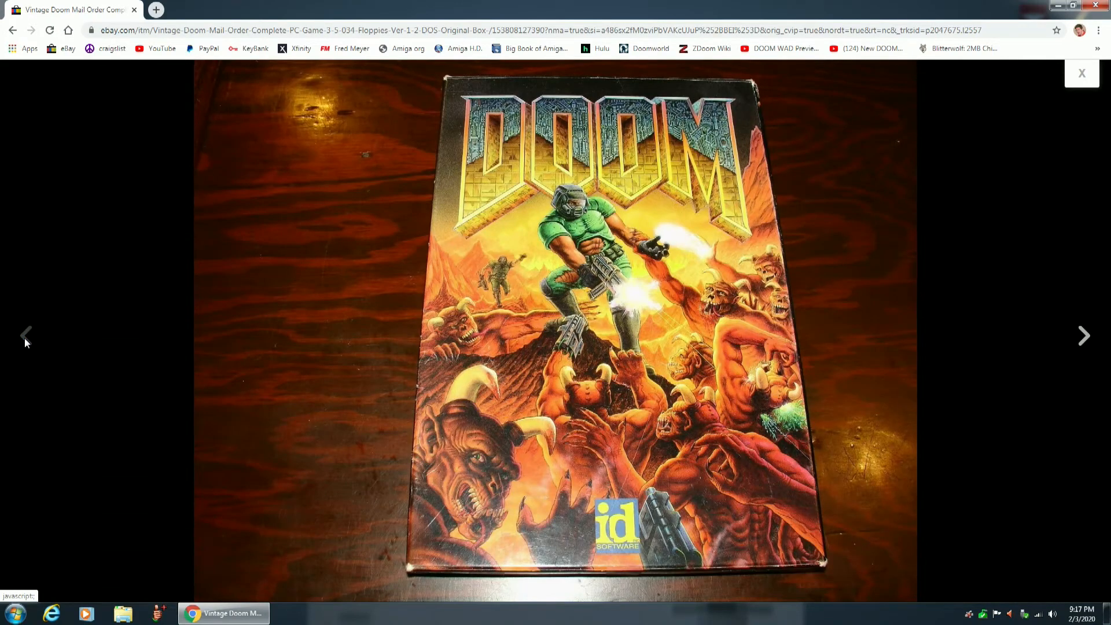
{"action": "mouse_move", "coordinate": [514, 217]}
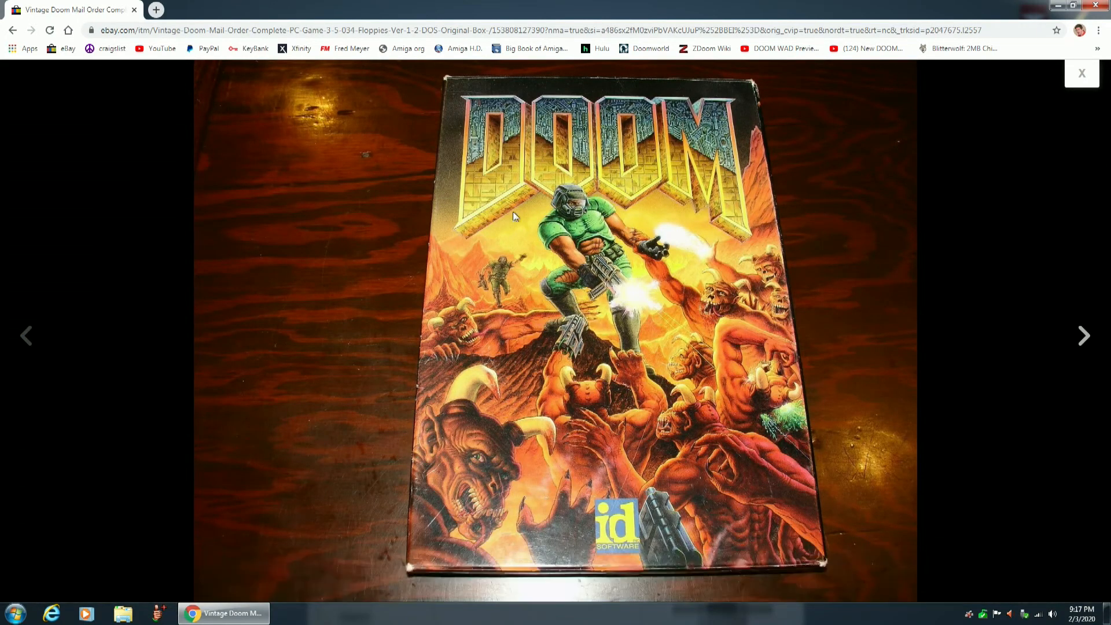
{"action": "mouse_move", "coordinate": [623, 324]}
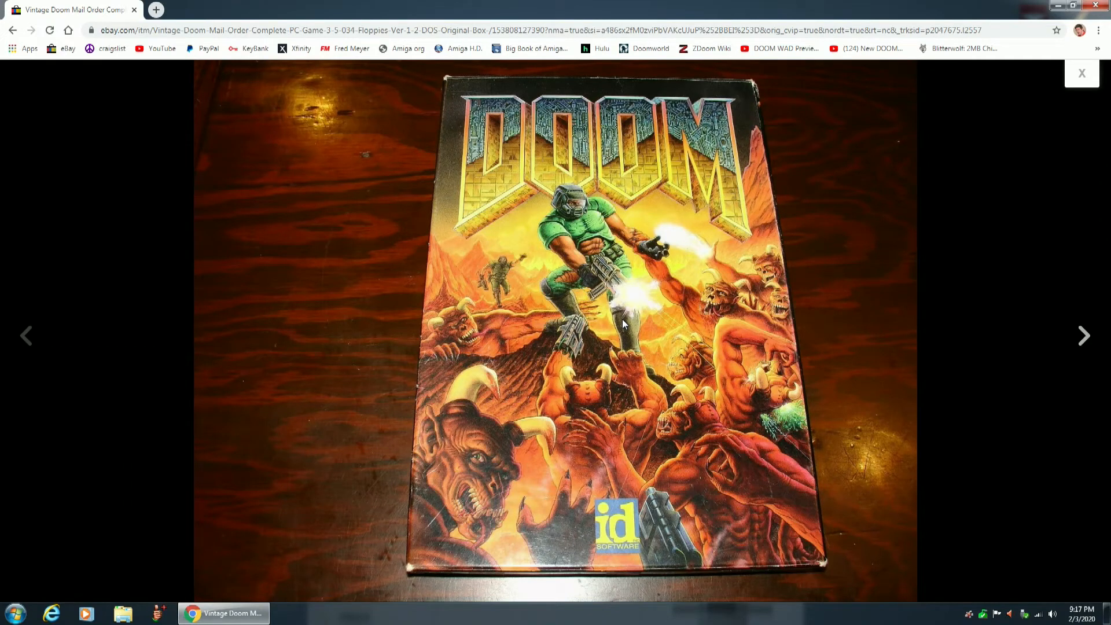
{"action": "mouse_move", "coordinate": [514, 273]}
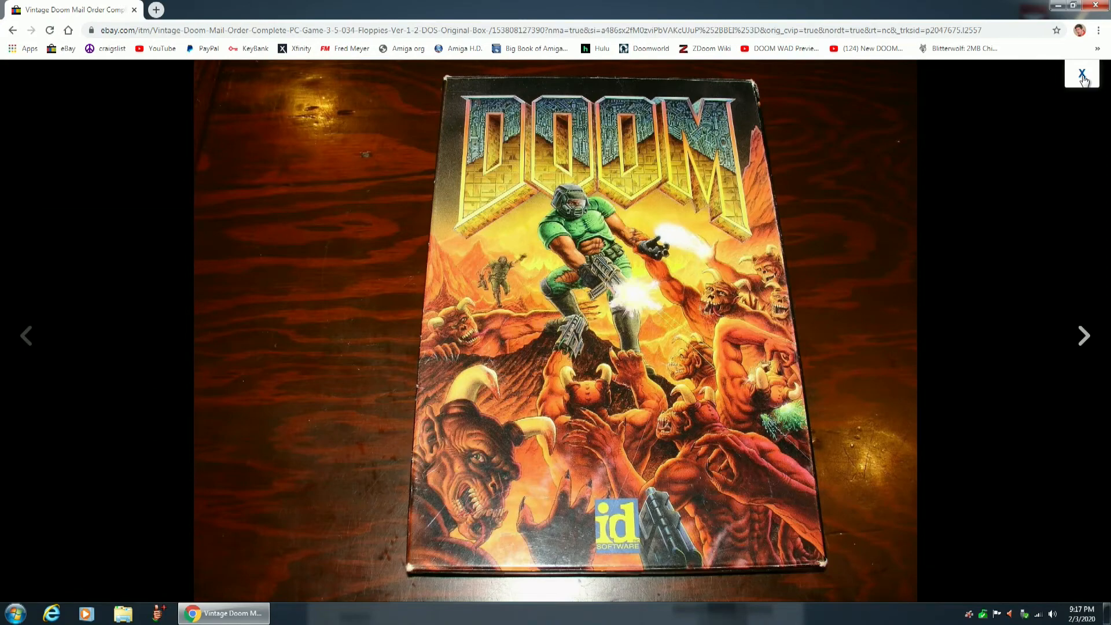
- Close the photo viewer to return to the listing page with title and winning bid
{"action": "left_click", "coordinate": [1083, 74]}
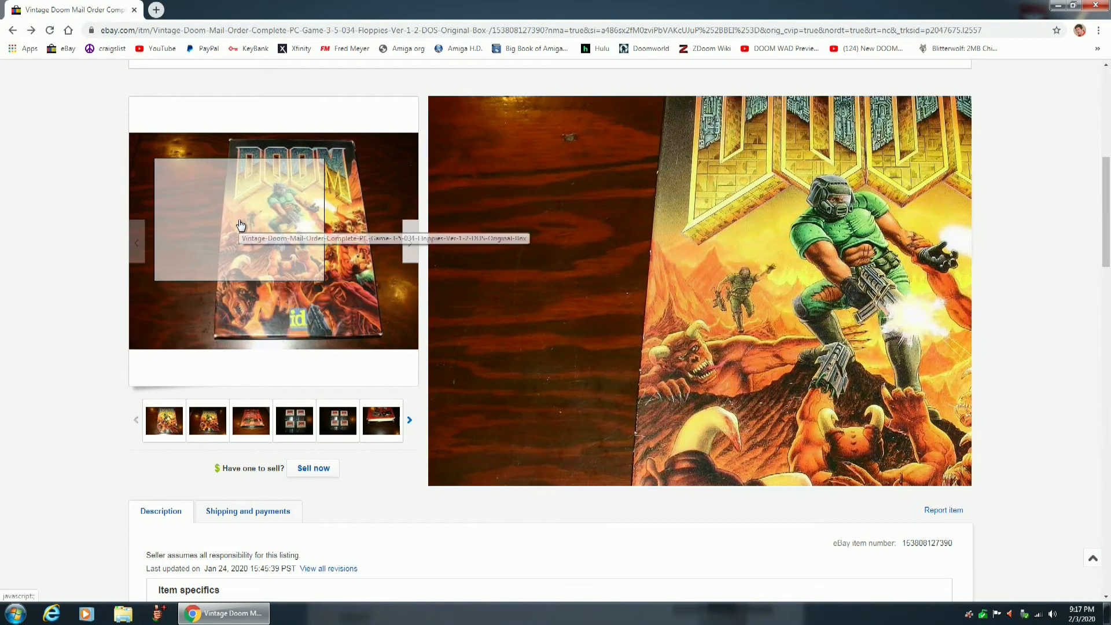
{"action": "mouse_move", "coordinate": [645, 454]}
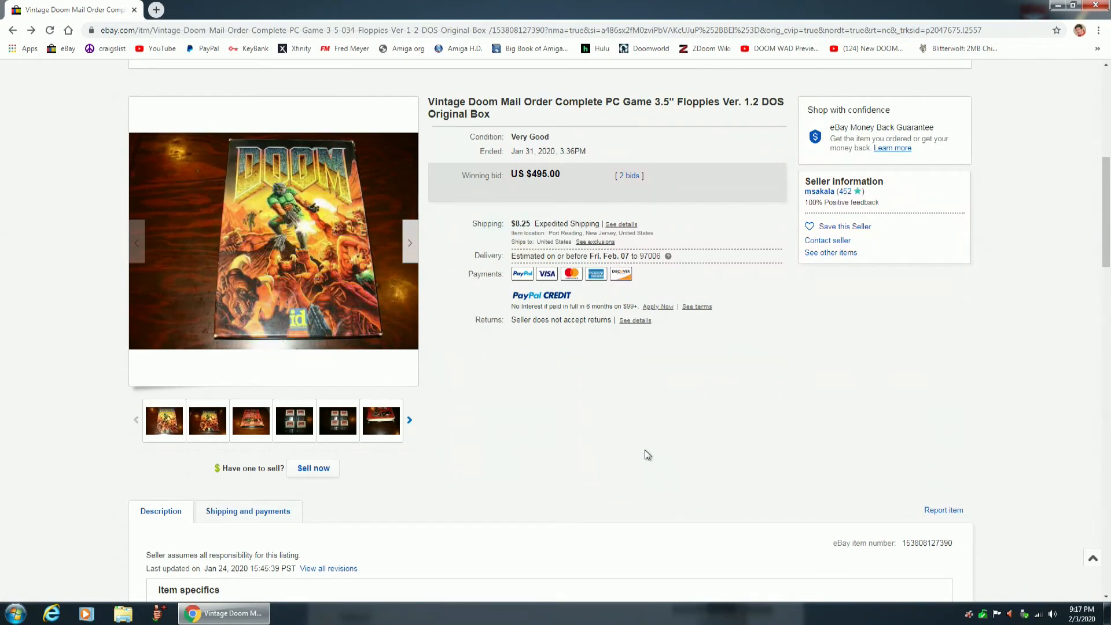
{"action": "mouse_move", "coordinate": [615, 414]}
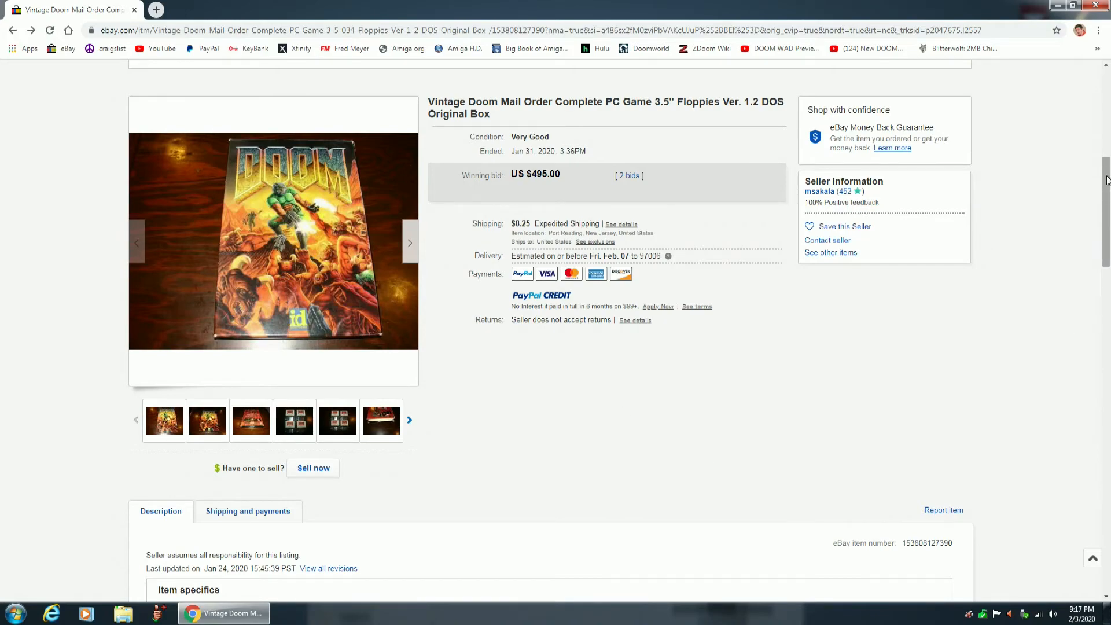
{"action": "scroll", "scroll_direction": "down", "scroll_amount": 3}
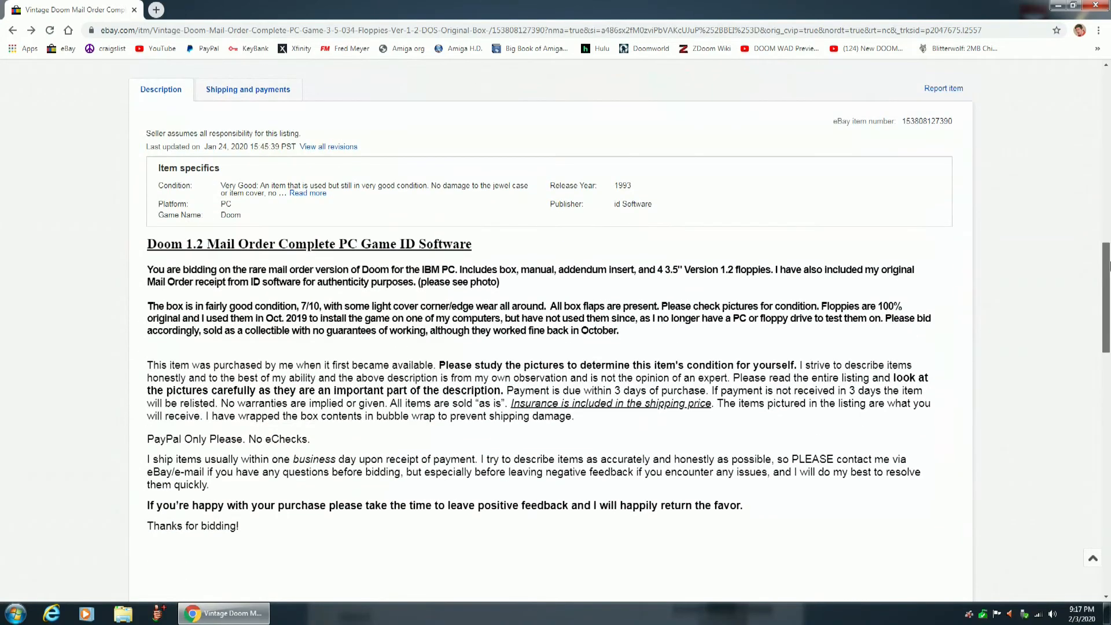
{"action": "scroll", "scroll_direction": "down", "scroll_amount": 3}
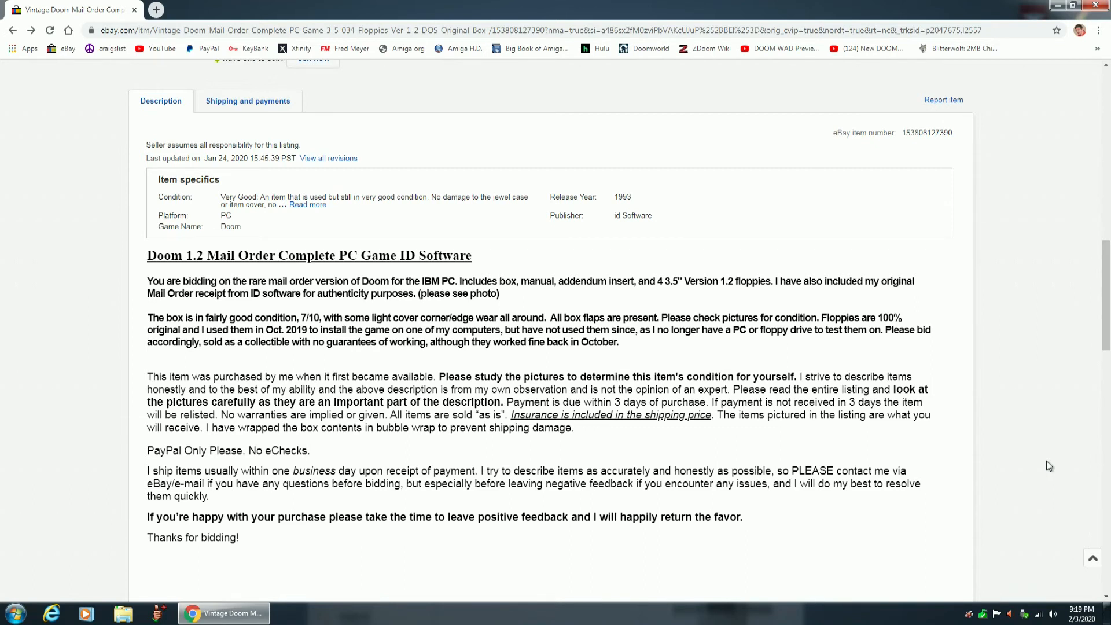
{"action": "mouse_move", "coordinate": [627, 243]}
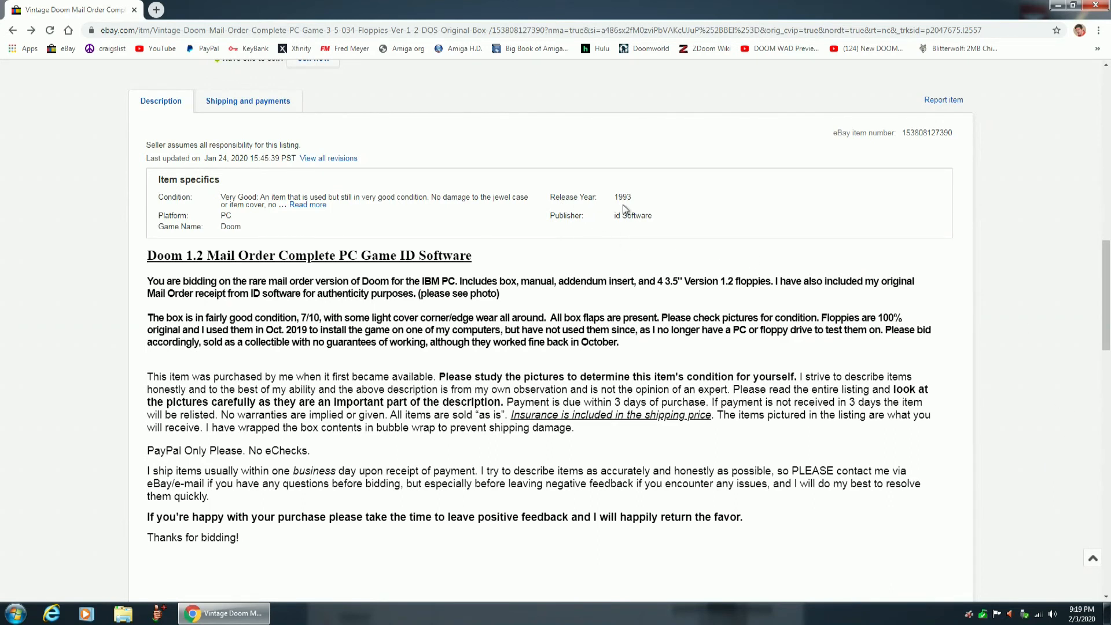
{"action": "mouse_move", "coordinate": [1096, 312]}
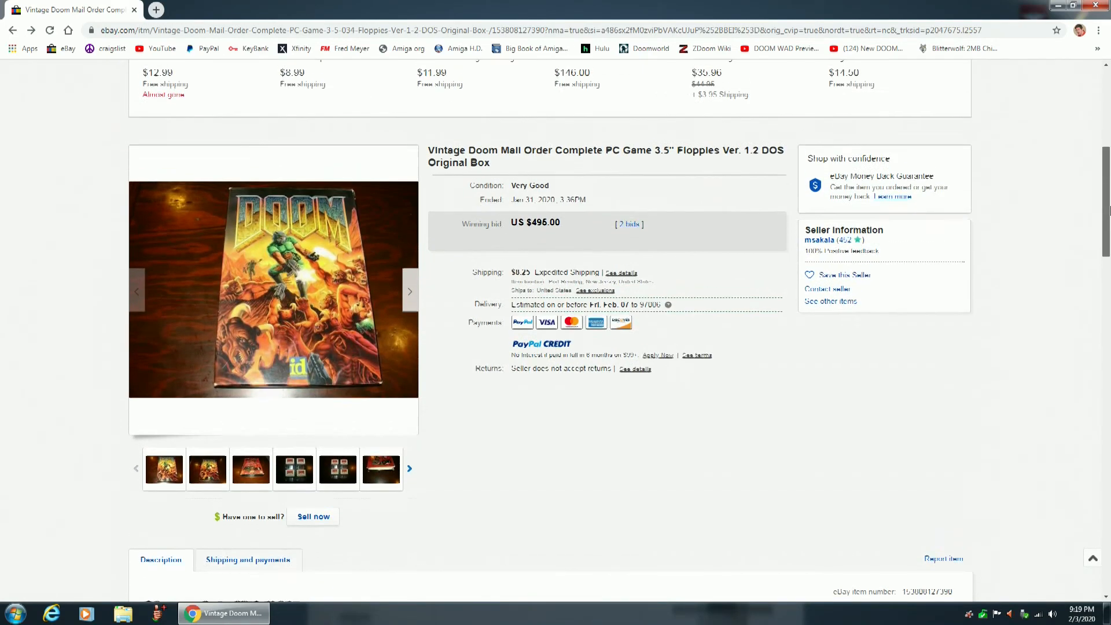
{"action": "scroll", "scroll_direction": "down", "scroll_amount": 3}
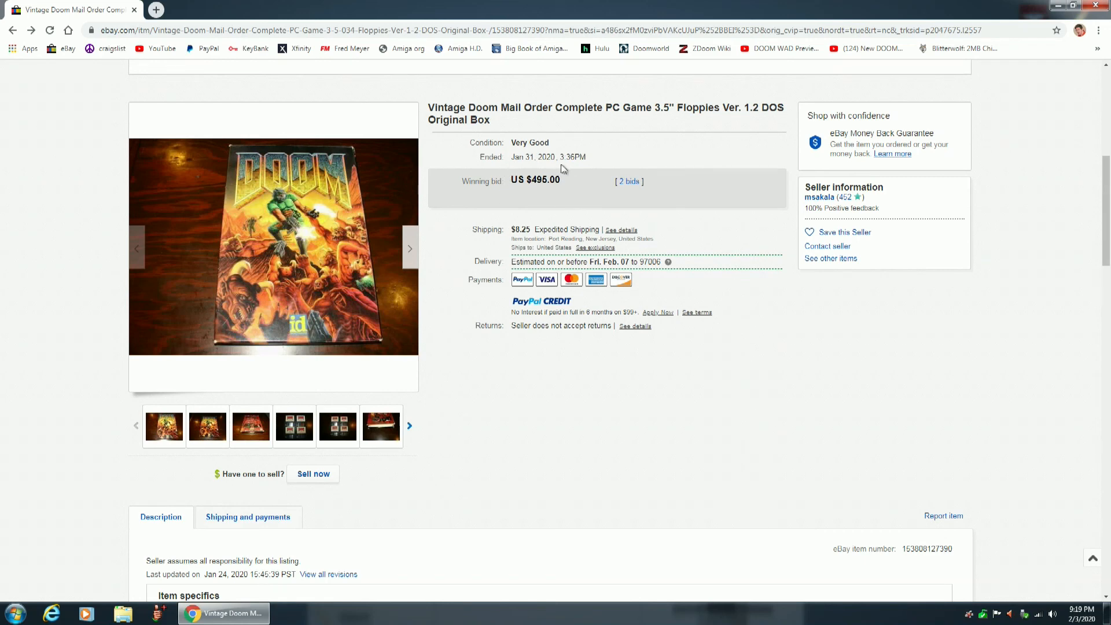
{"action": "mouse_move", "coordinate": [555, 197]}
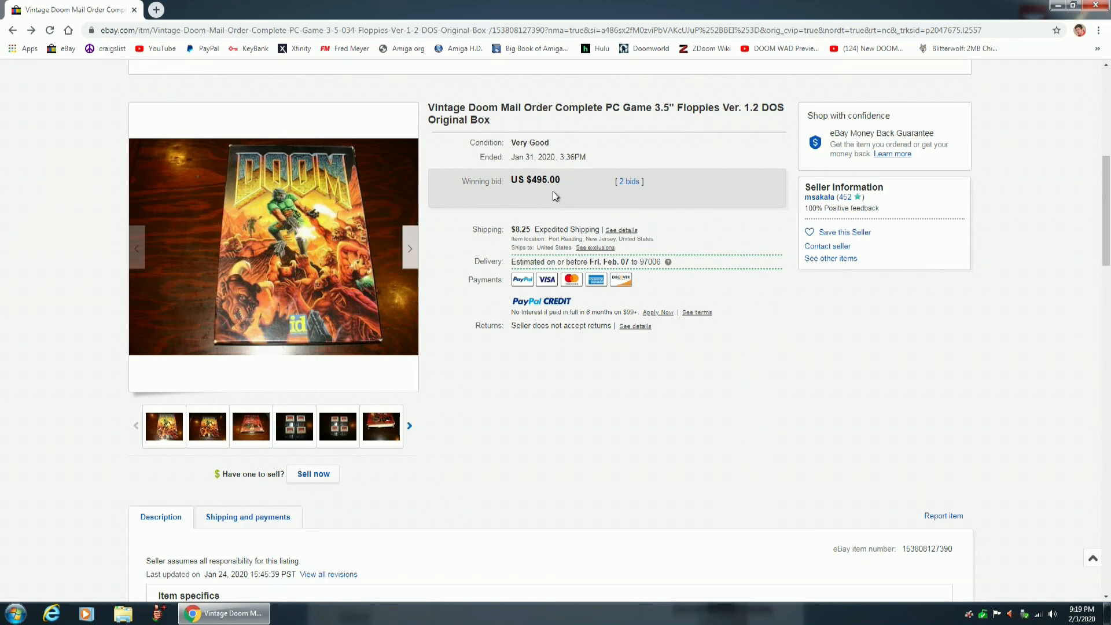
{"action": "mouse_move", "coordinate": [531, 194]}
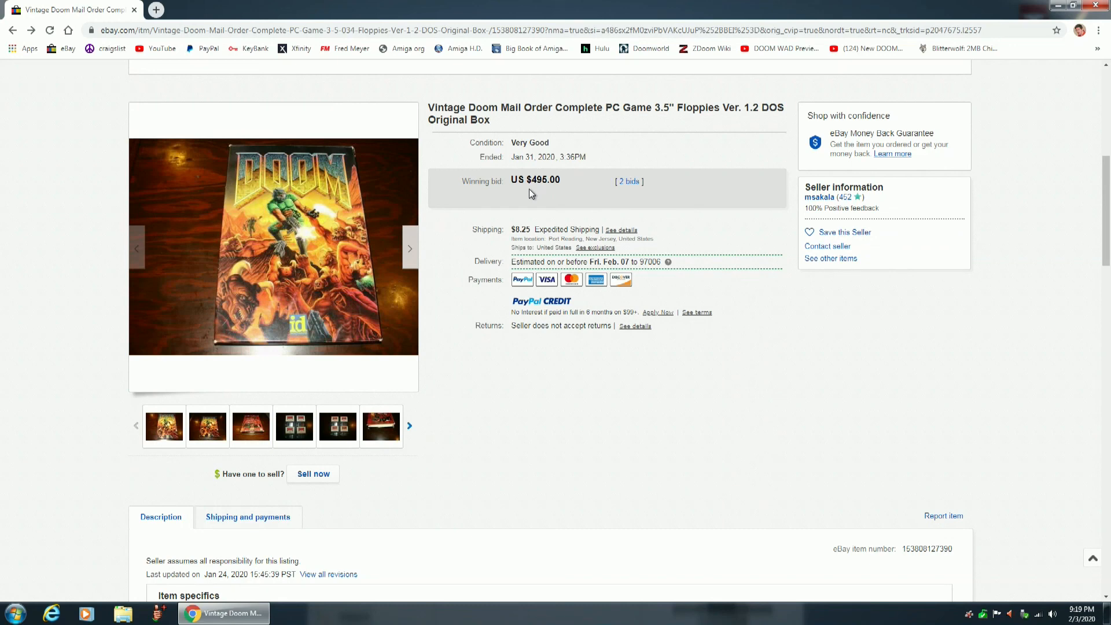
{"action": "mouse_move", "coordinate": [882, 429]}
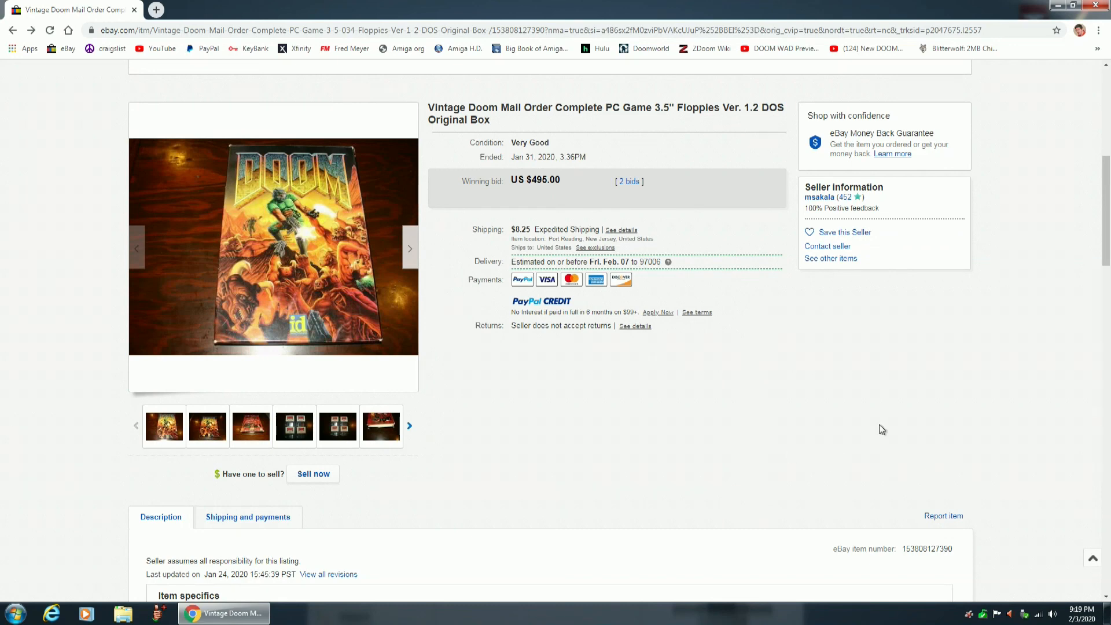